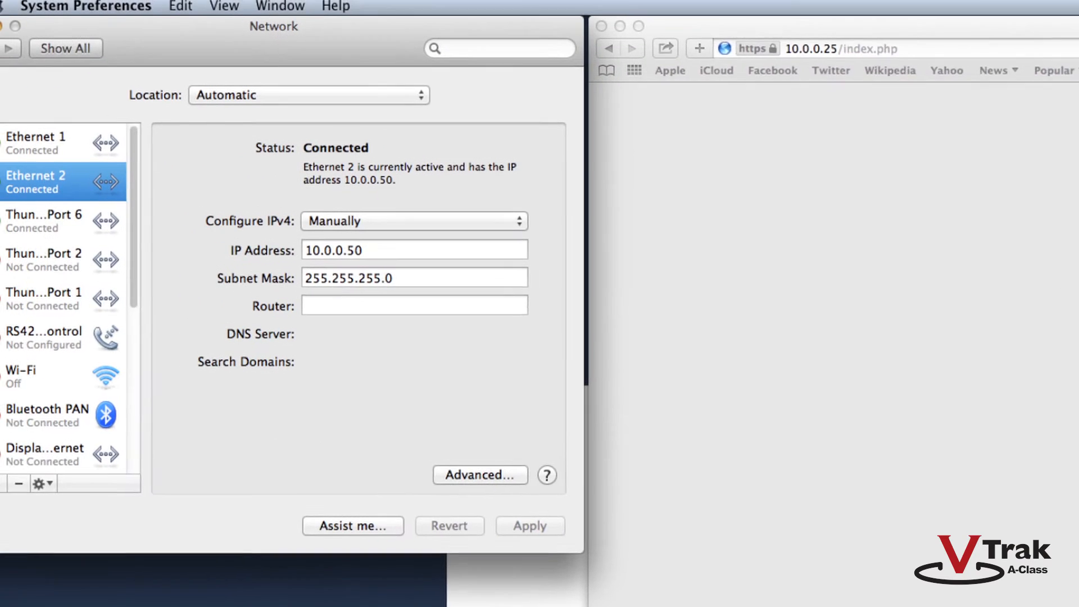
Check the Ethernet 1 and Ethernet 2 addresses, then bring up the VTrak login page
click(65, 142)
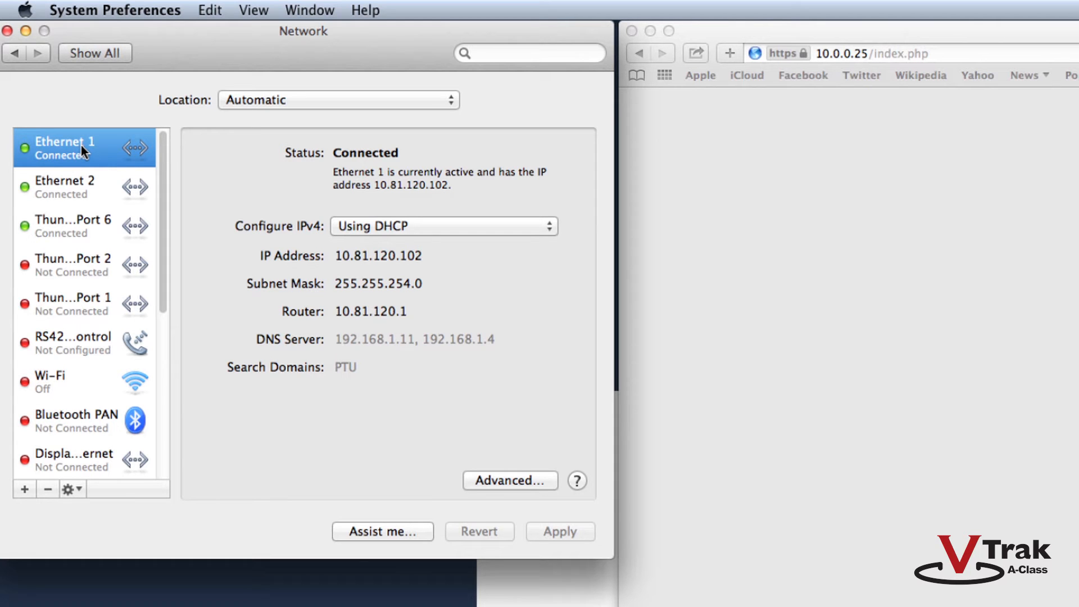
mouse_move(81, 150)
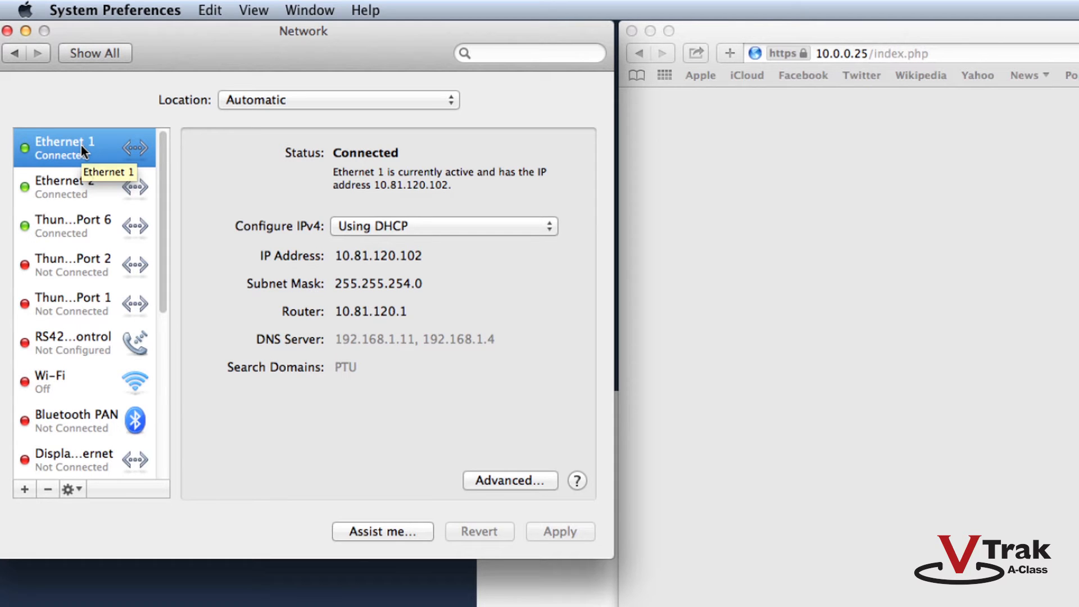
click(68, 186)
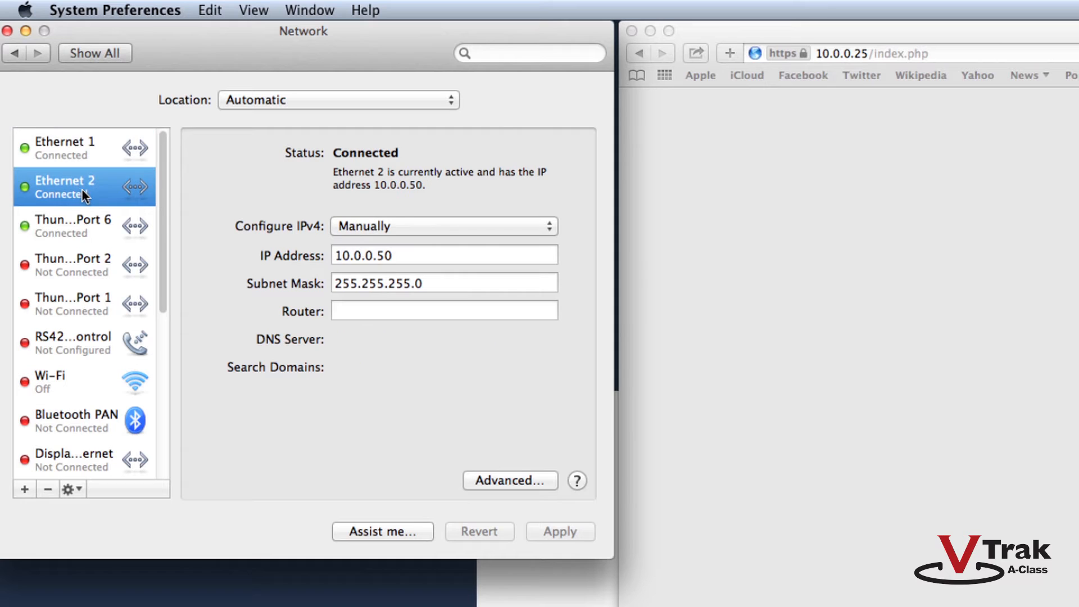
mouse_move(84, 196)
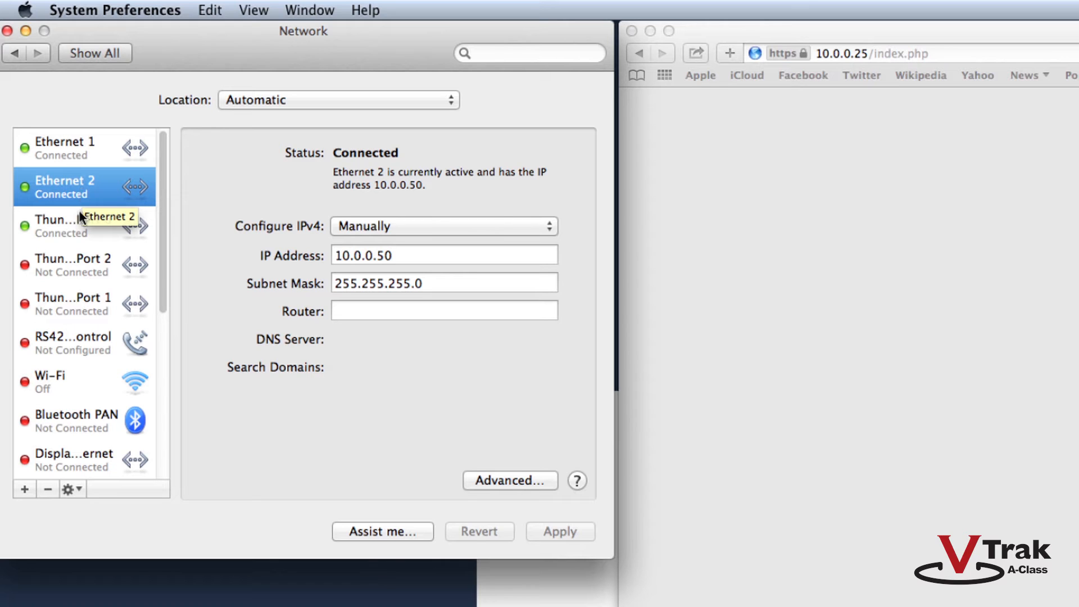
click(72, 224)
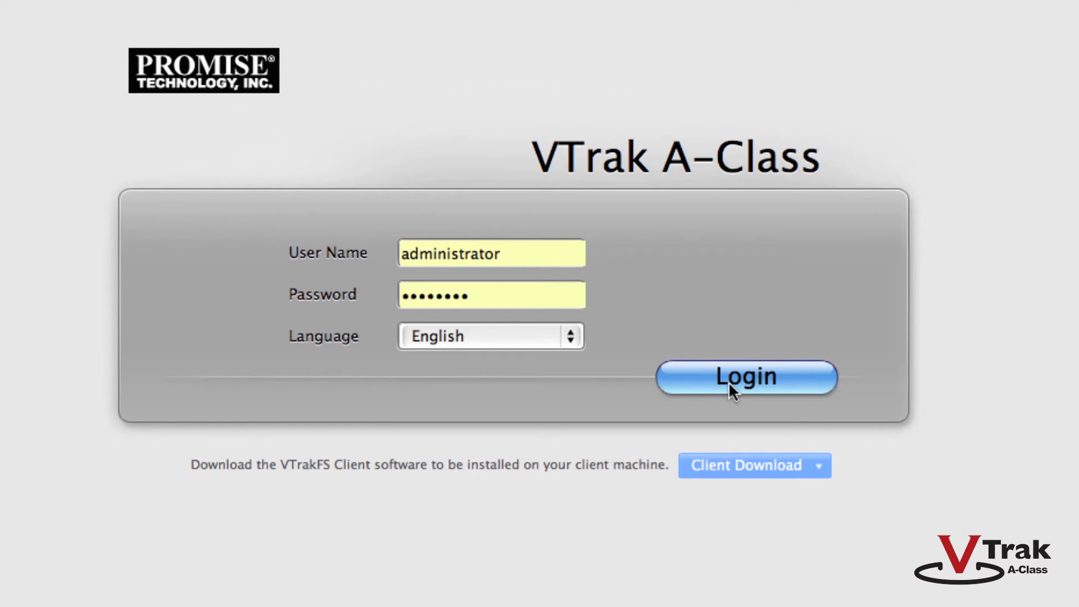
Log in to VTrak A-Class and go to the NAS Gateway section
click(745, 376)
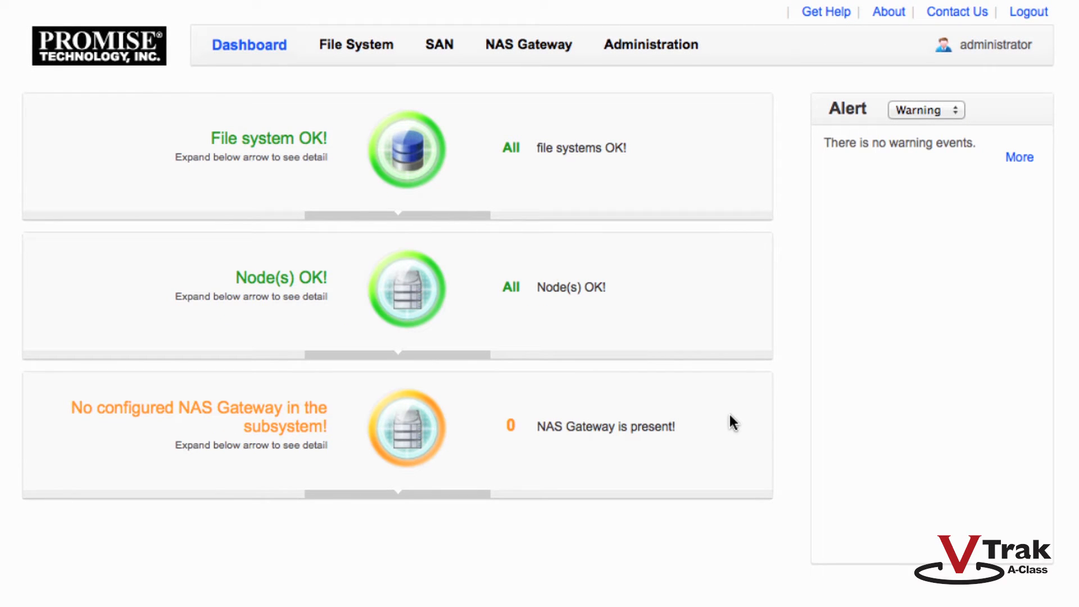
mouse_move(518, 29)
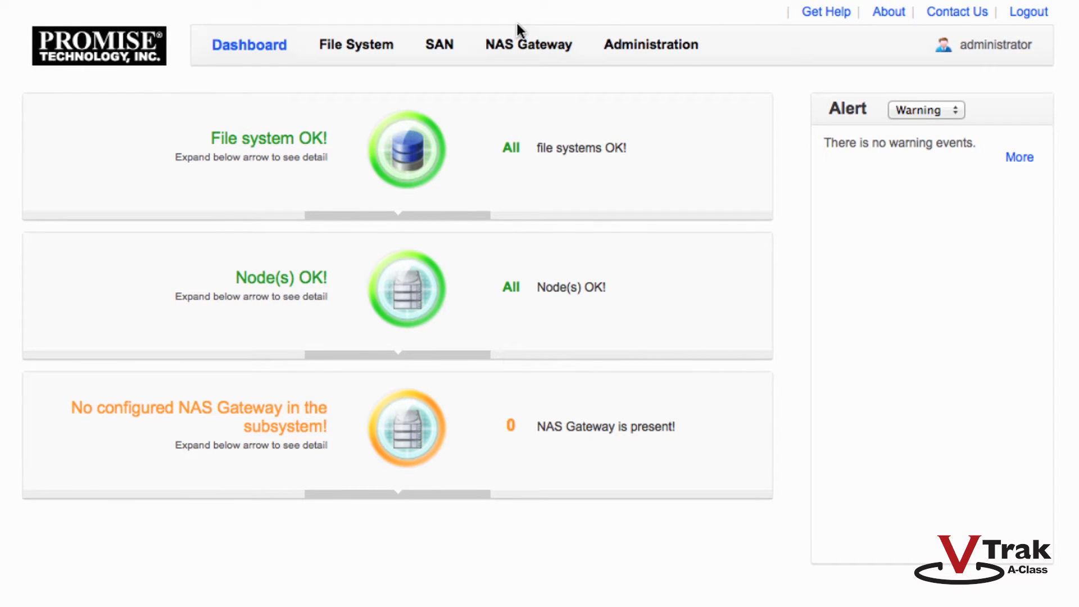
click(527, 44)
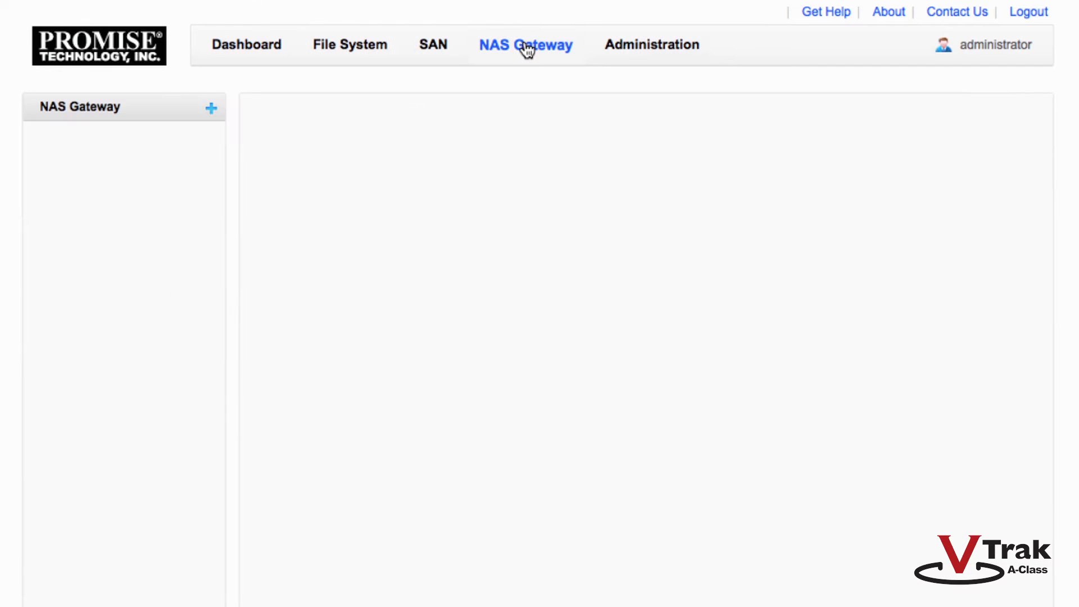
click(524, 44)
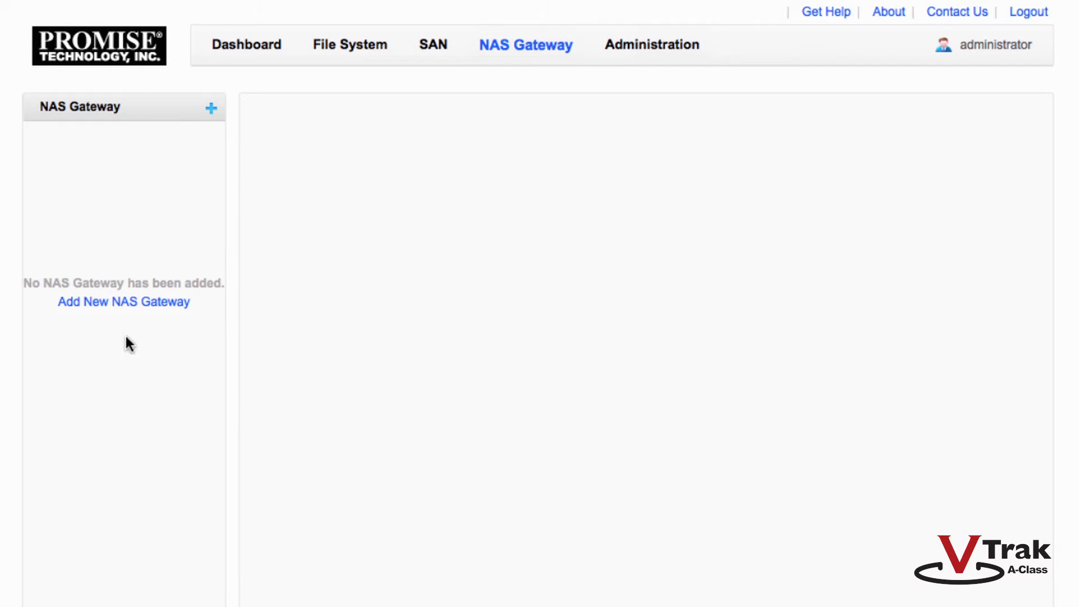
Start gateway G1100NAS at virtual IP 10.10.0.10 with read-and-write anonymous CIFS access
click(123, 302)
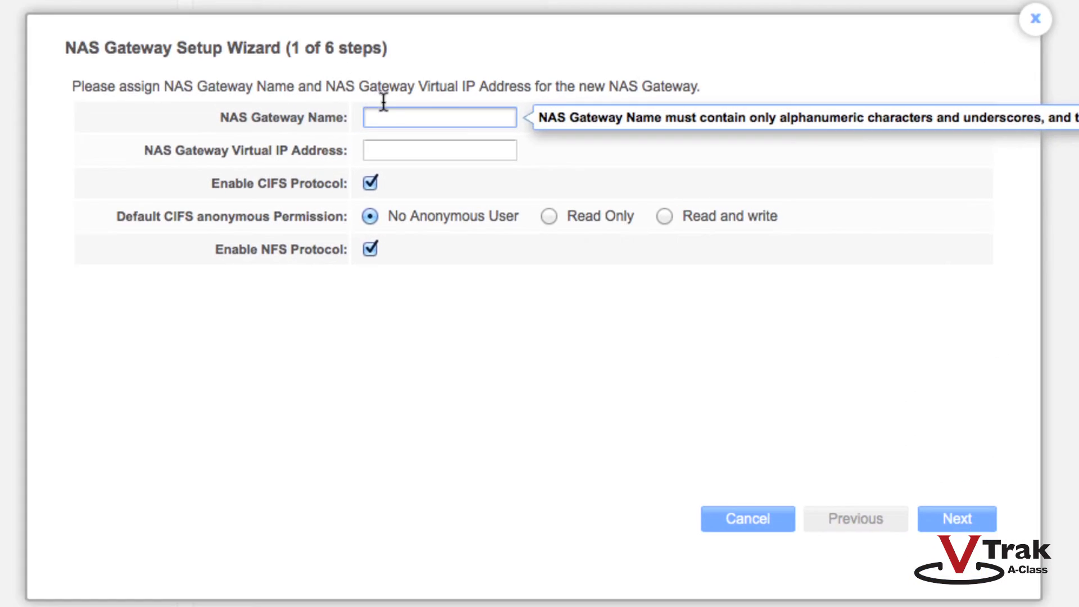
text(G)
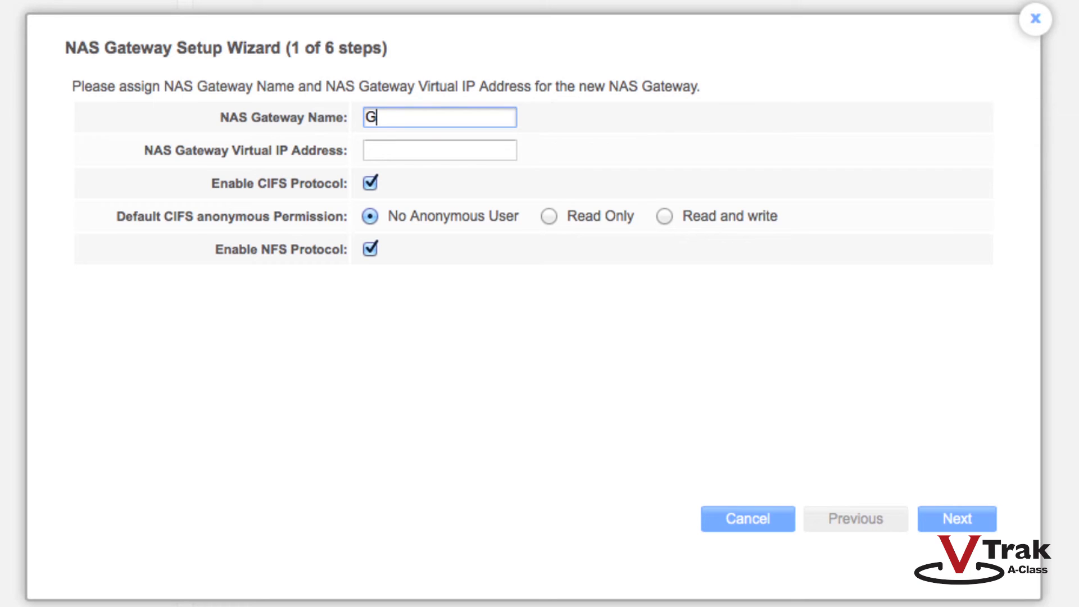
text(1100NAS)
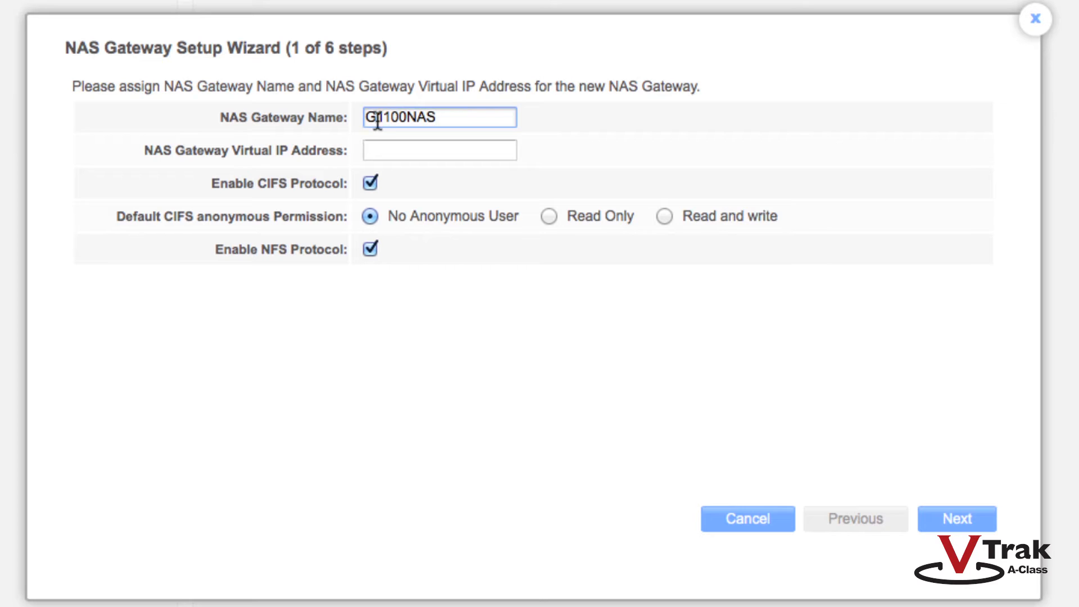
click(439, 150)
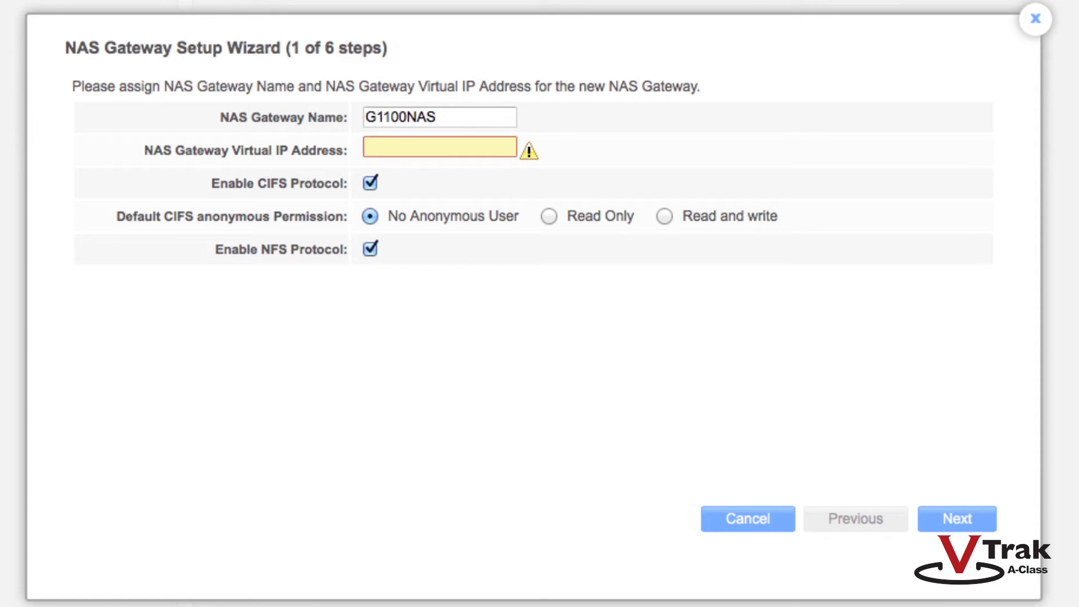
click(439, 147)
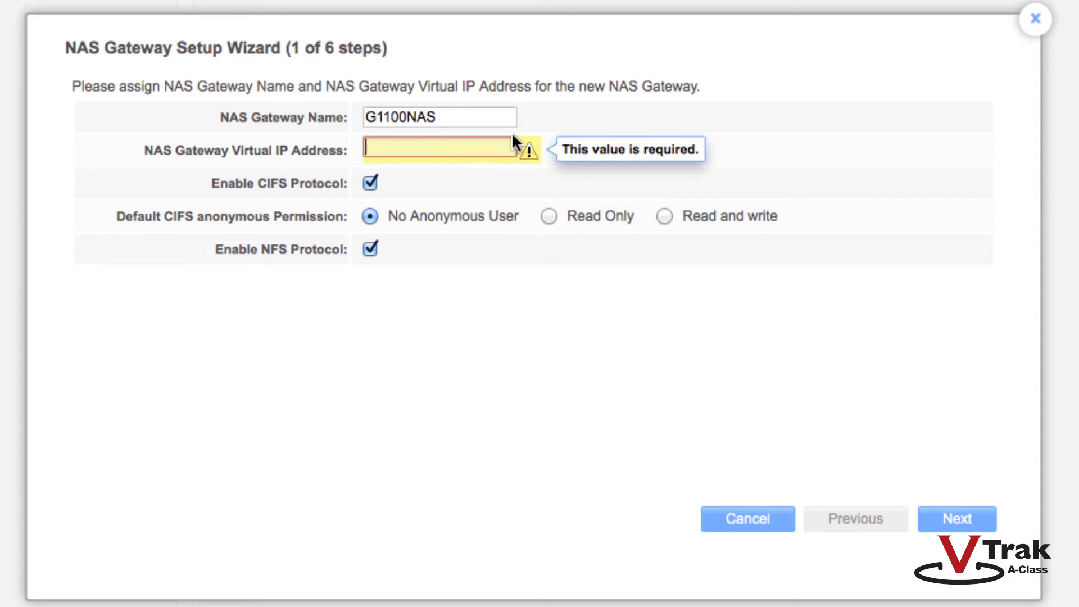
text(10.0.10)
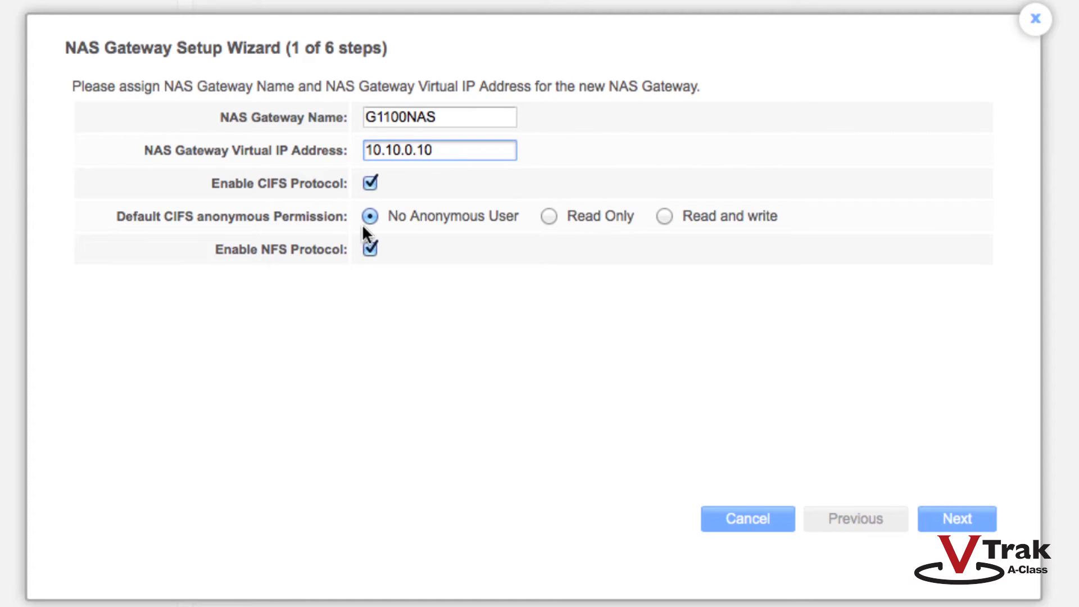
mouse_move(717, 222)
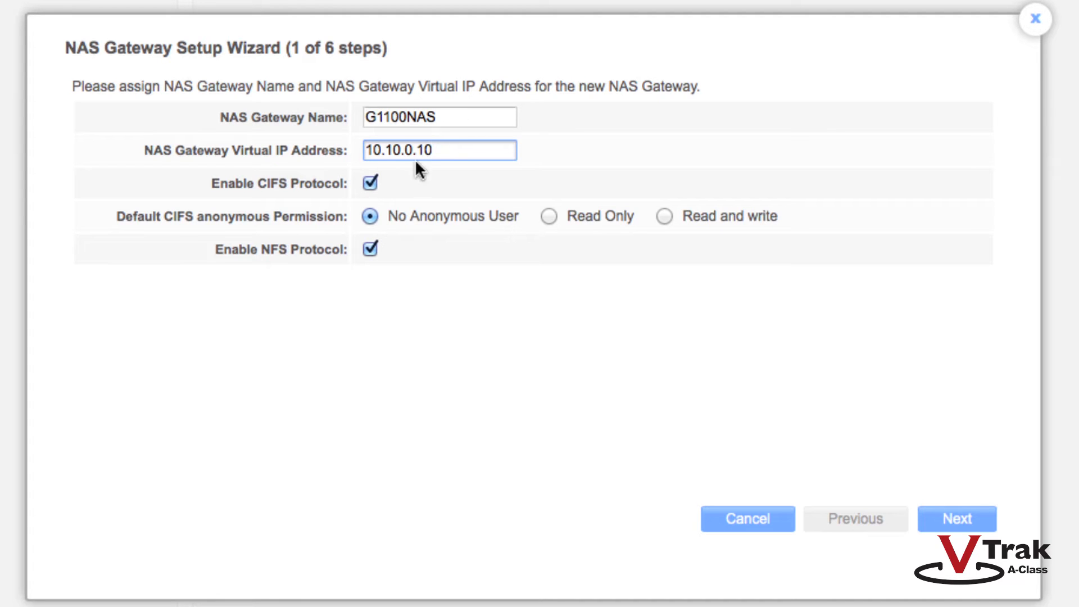
mouse_move(370, 227)
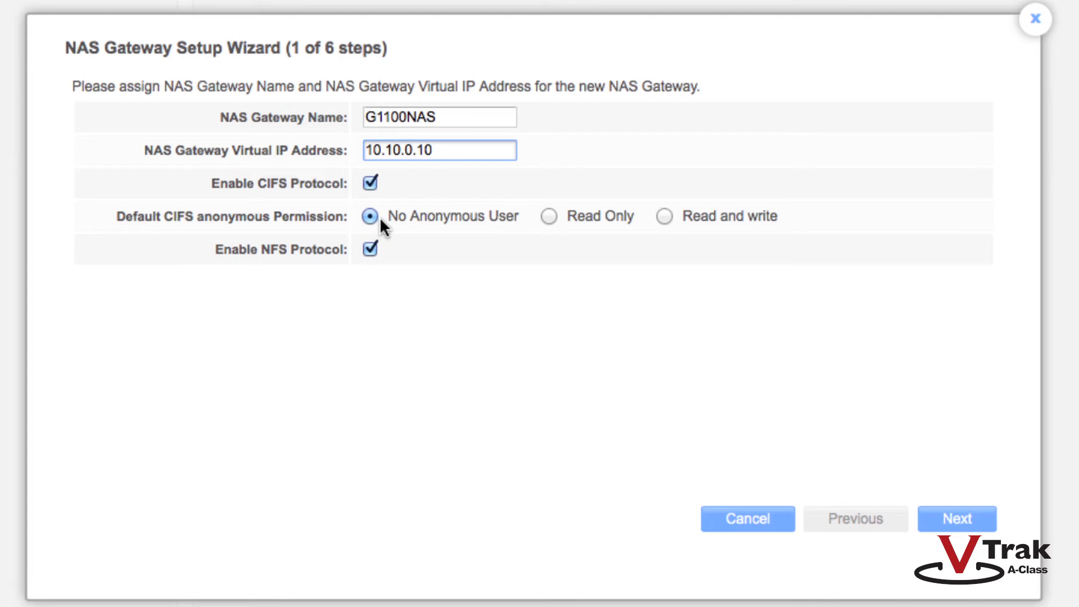
click(548, 216)
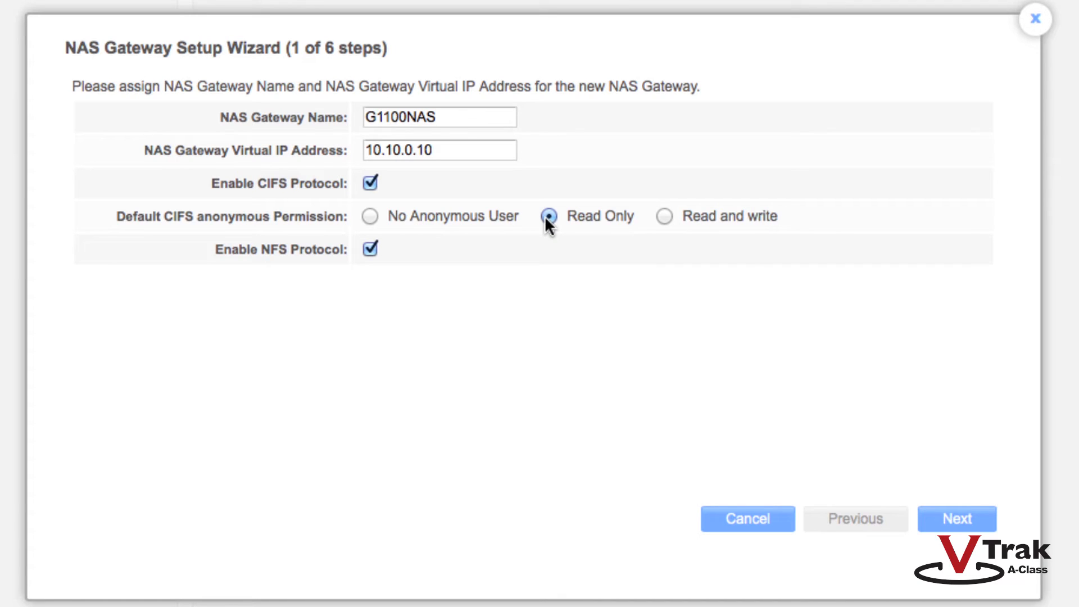
click(664, 216)
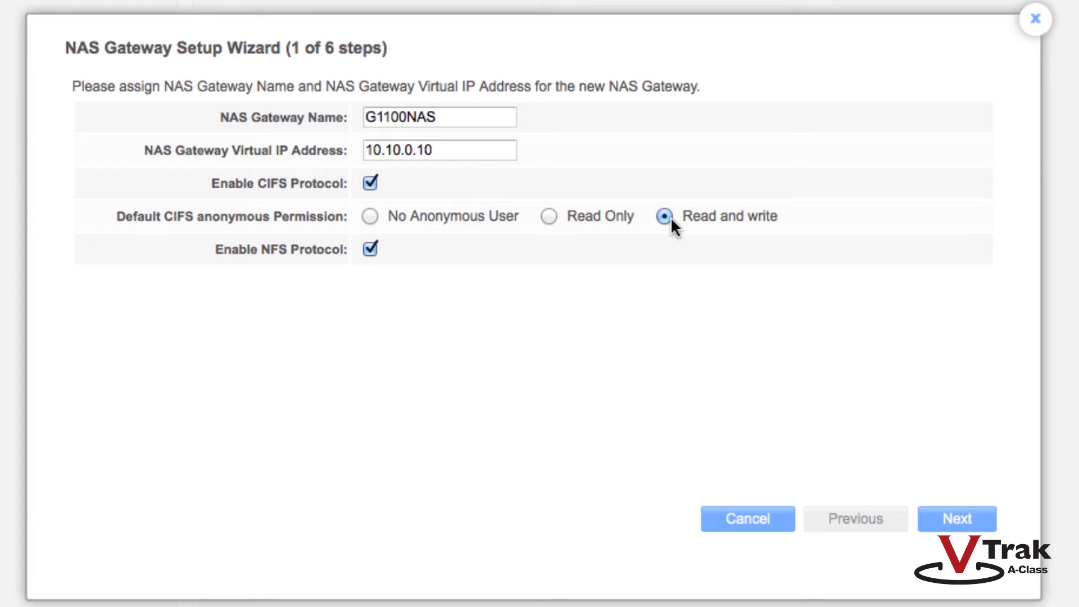
click(956, 518)
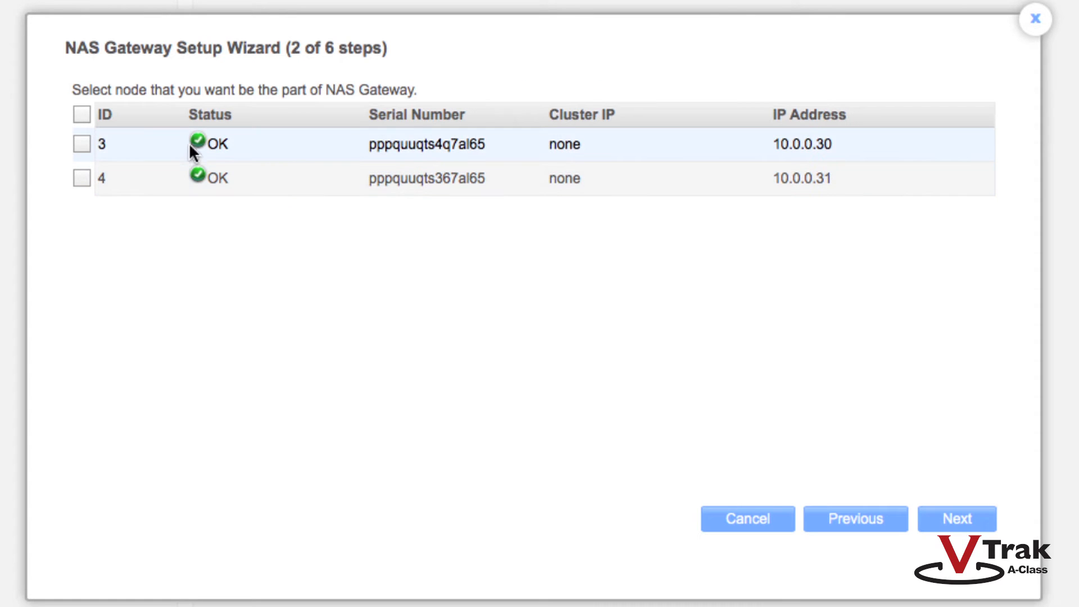
mouse_move(94, 156)
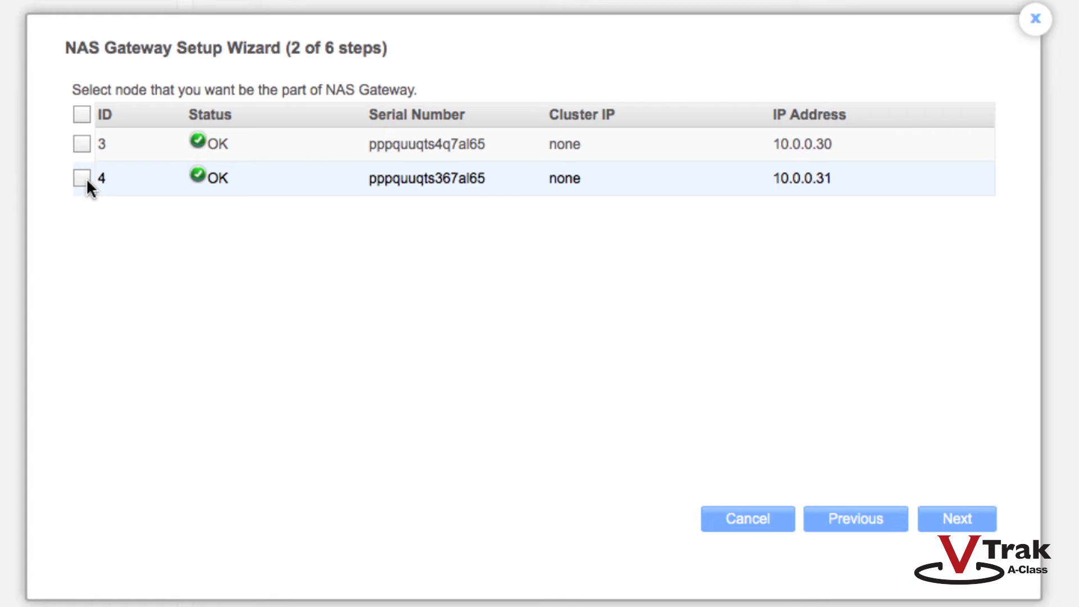
Select nodes 3 and 4 for the gateway and continue to link settings
click(82, 178)
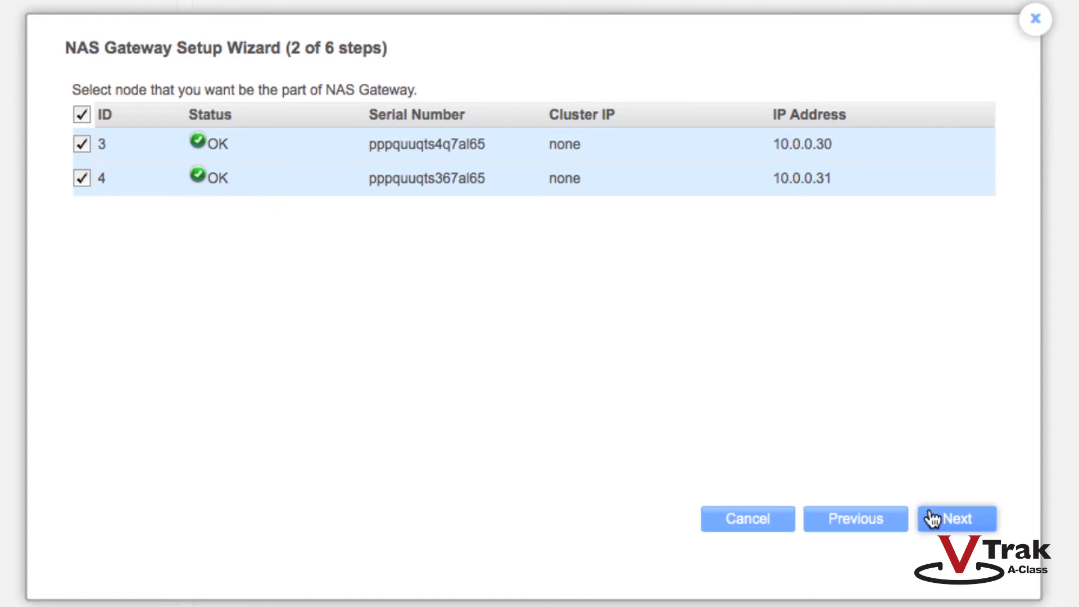
click(955, 519)
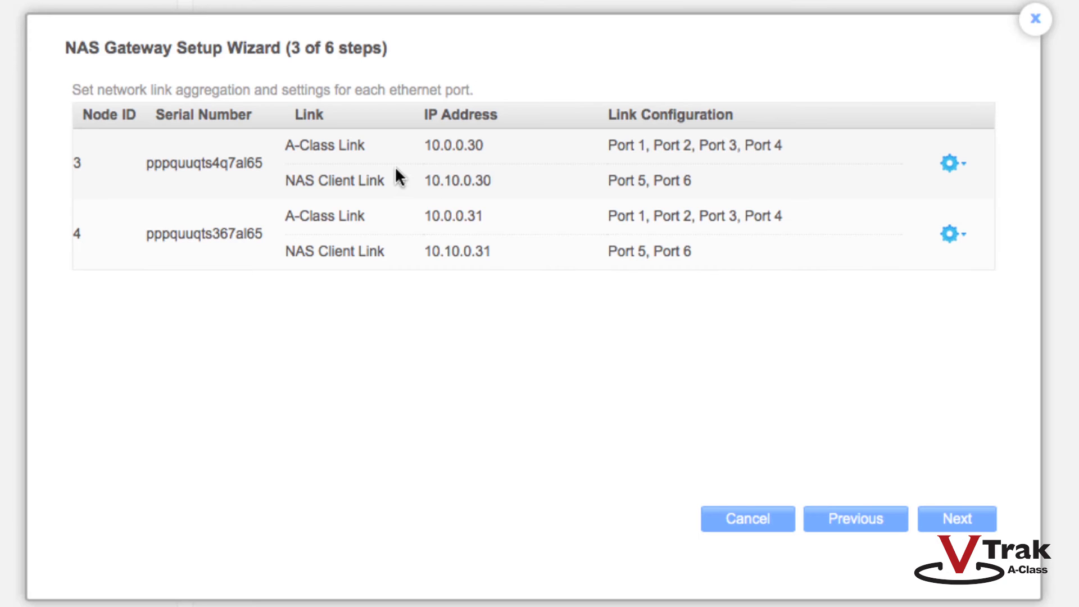
mouse_move(287, 155)
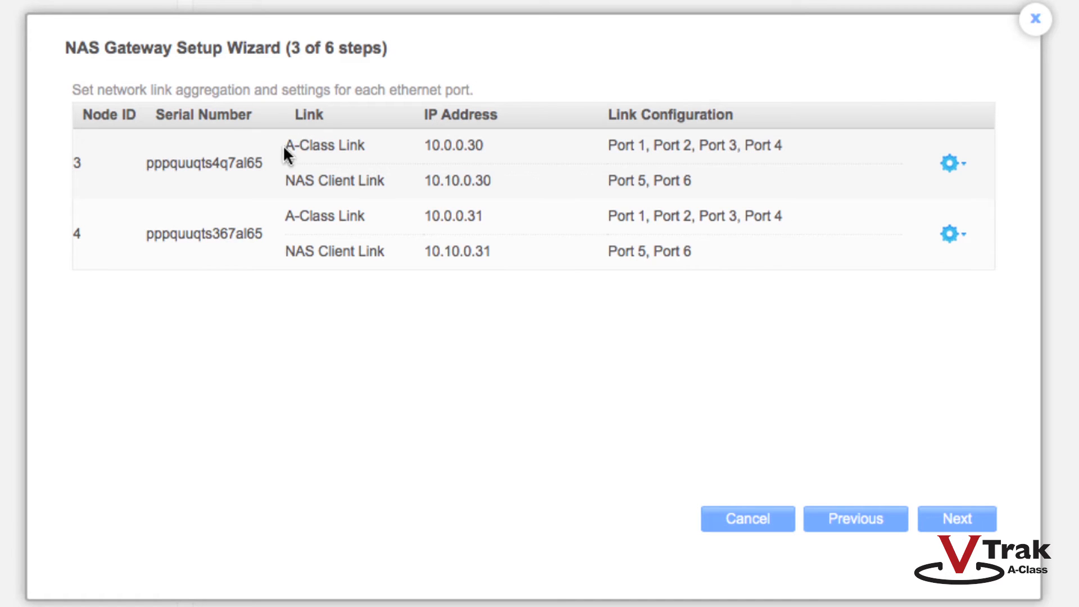
mouse_move(503, 154)
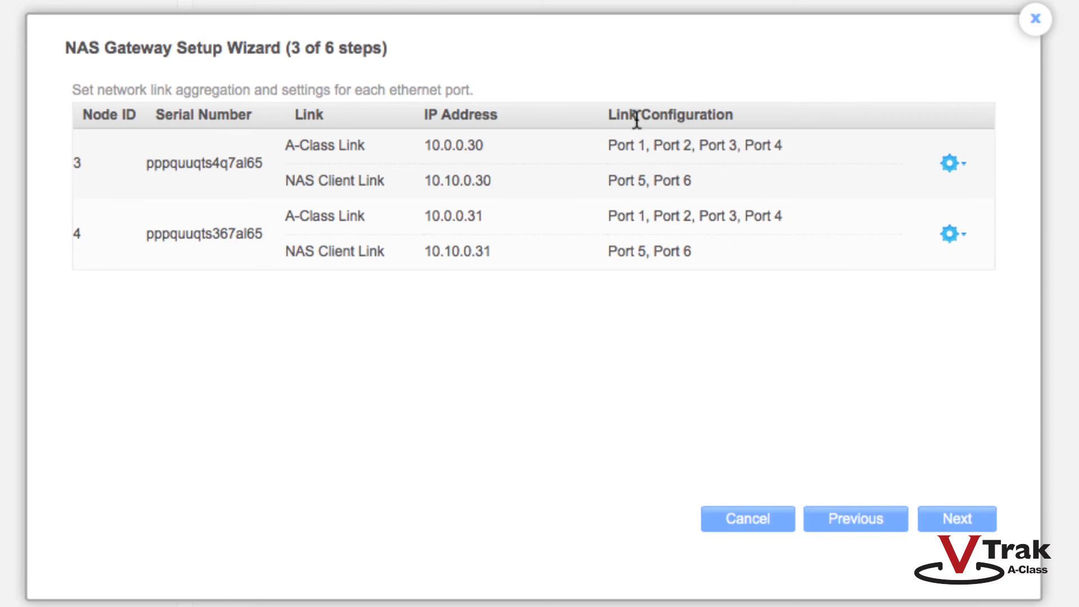
Accept default link settings, choose the Promise filesystem to mount, and reach review
click(956, 518)
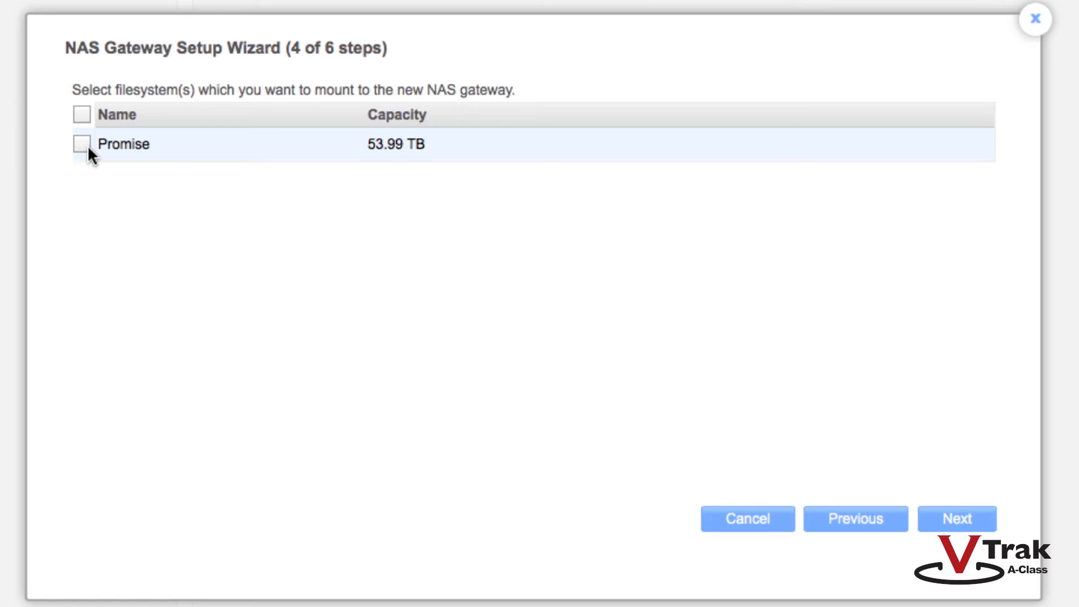
click(81, 144)
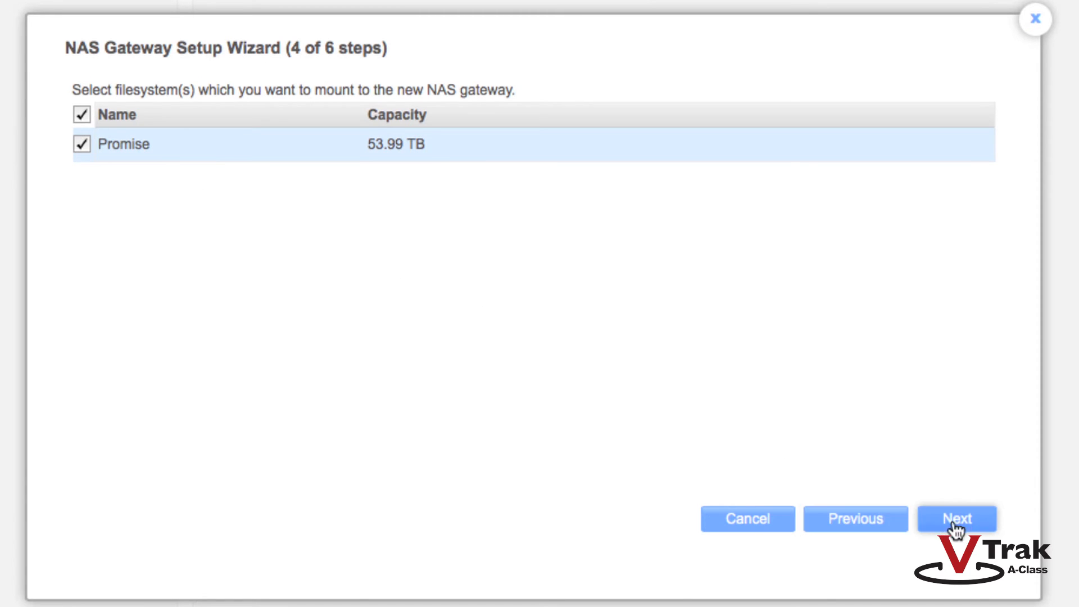
click(956, 518)
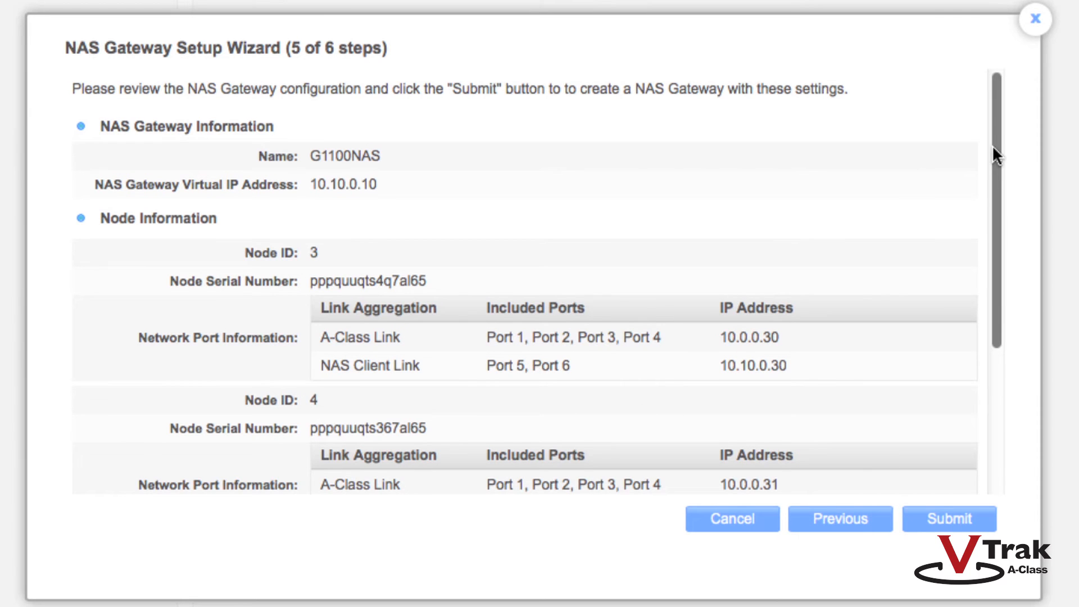
scroll(down, 3)
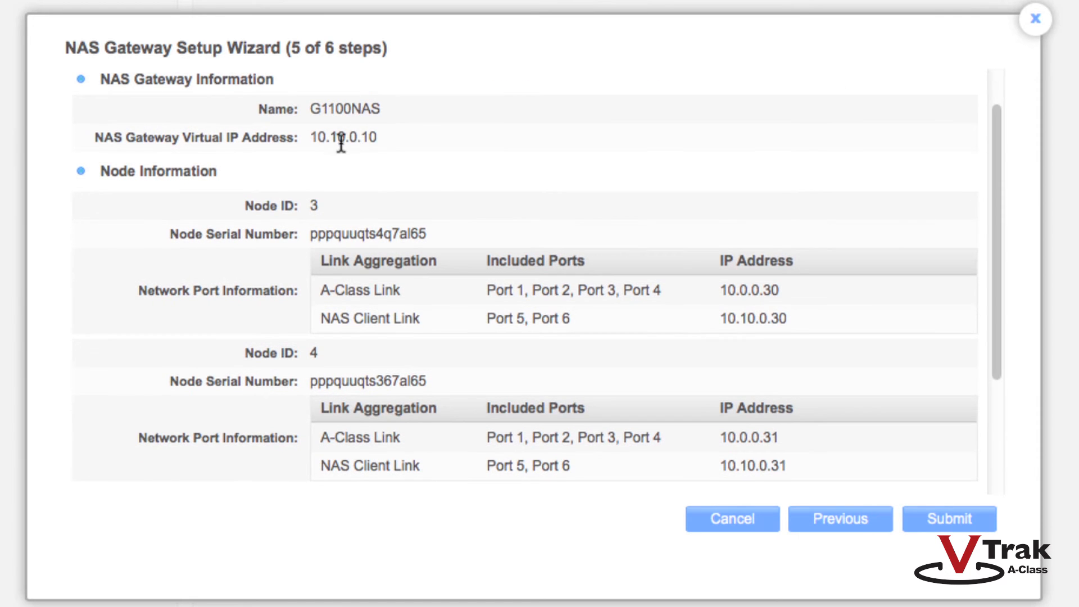
mouse_move(364, 150)
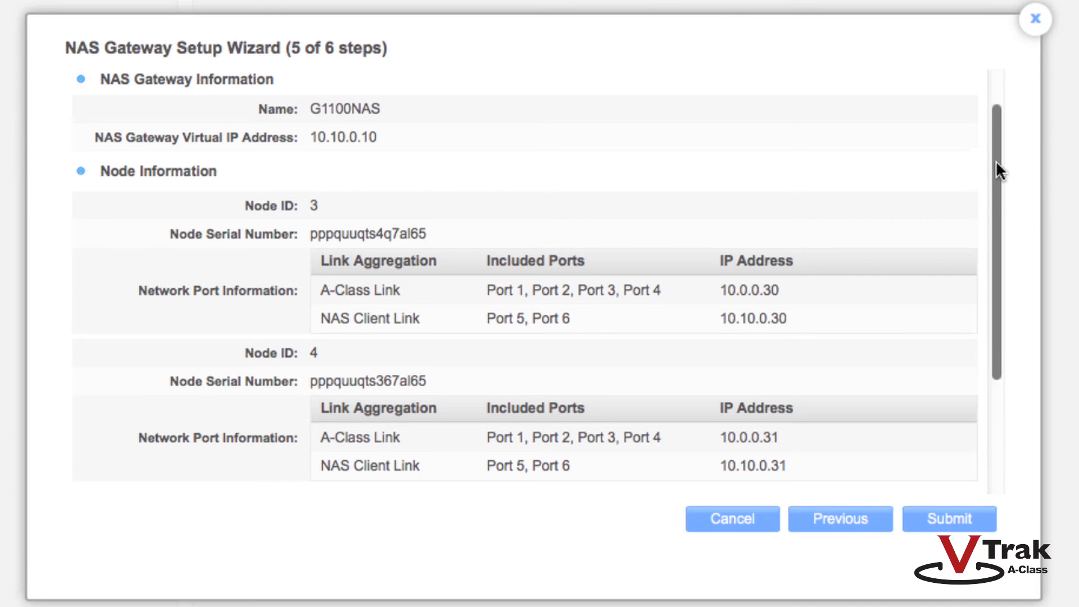
scroll(down, 3)
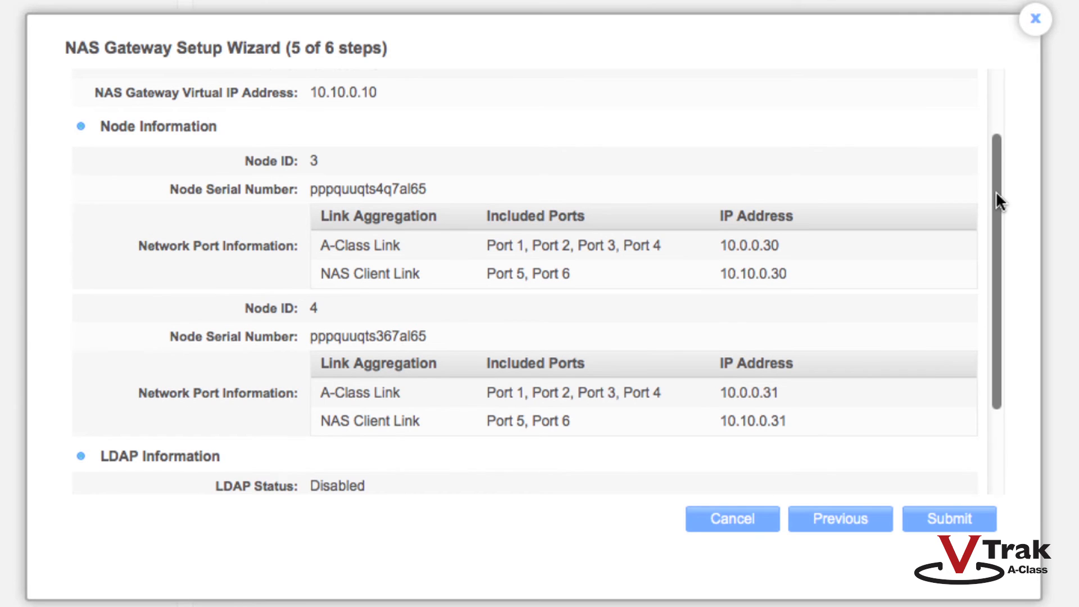
scroll(down, 3)
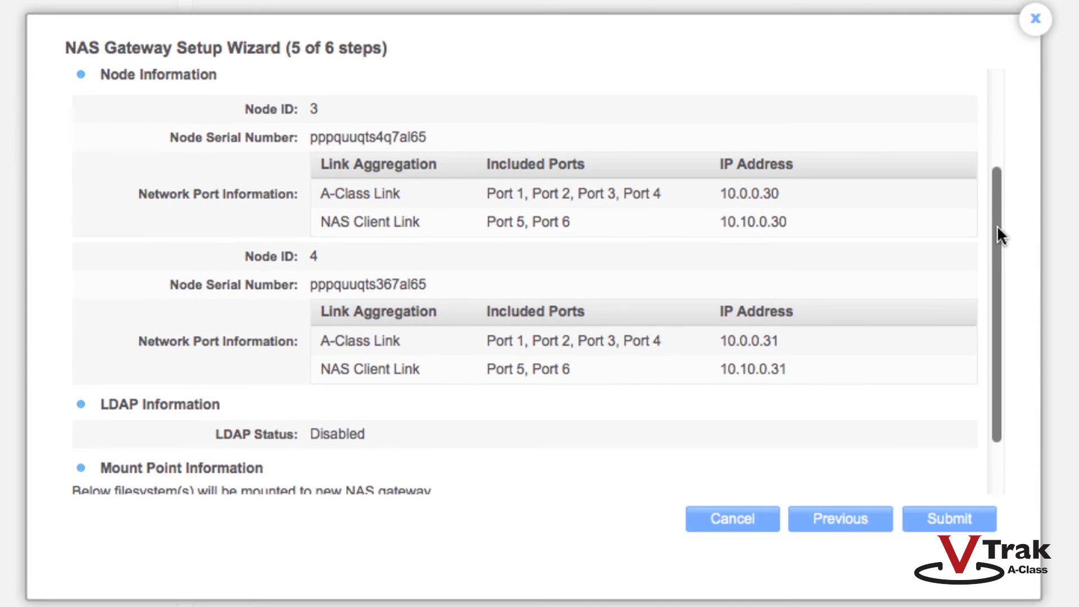
scroll(down, 3)
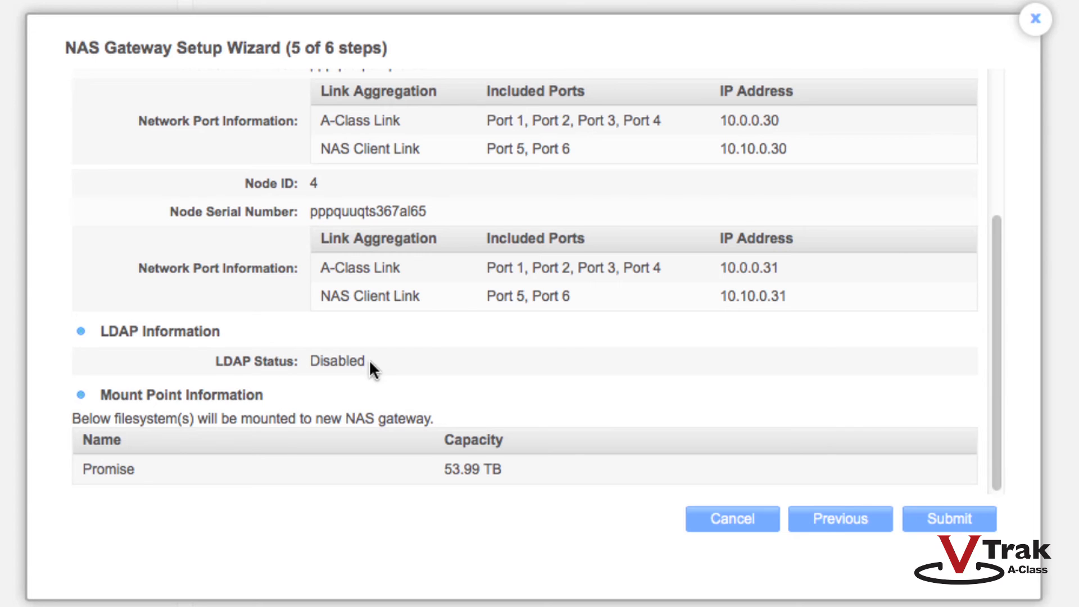
mouse_move(110, 487)
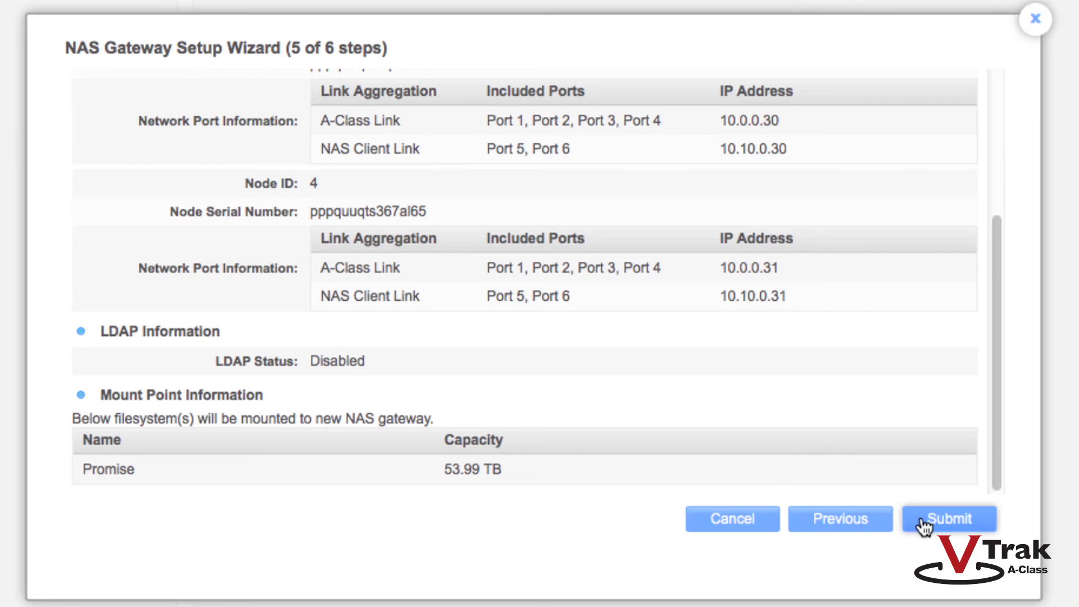
Submit the G1100NAS gateway configuration and close the wizard with Done
click(948, 518)
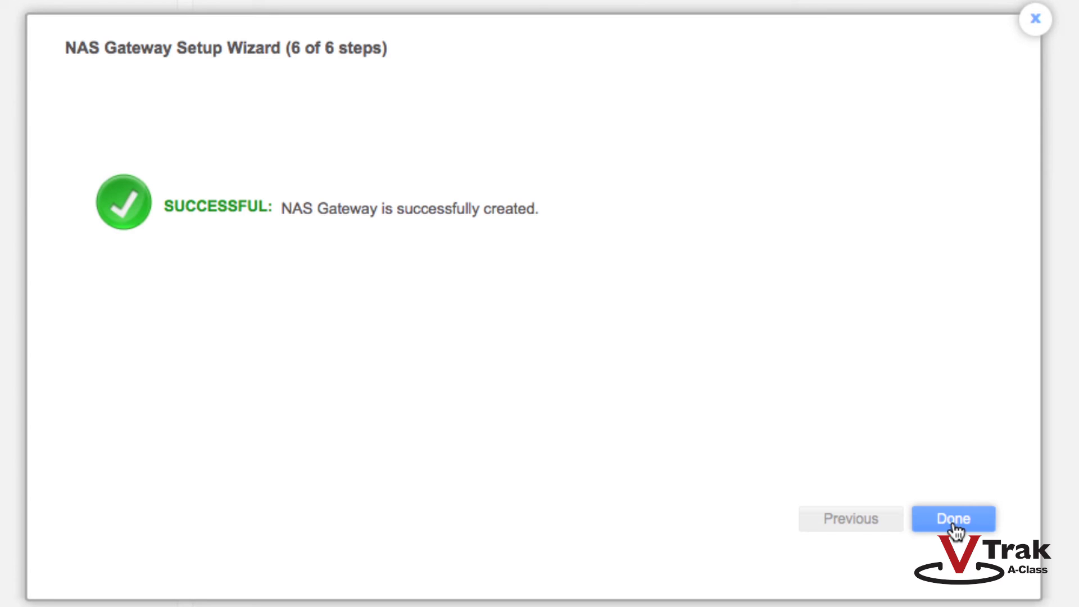
click(952, 518)
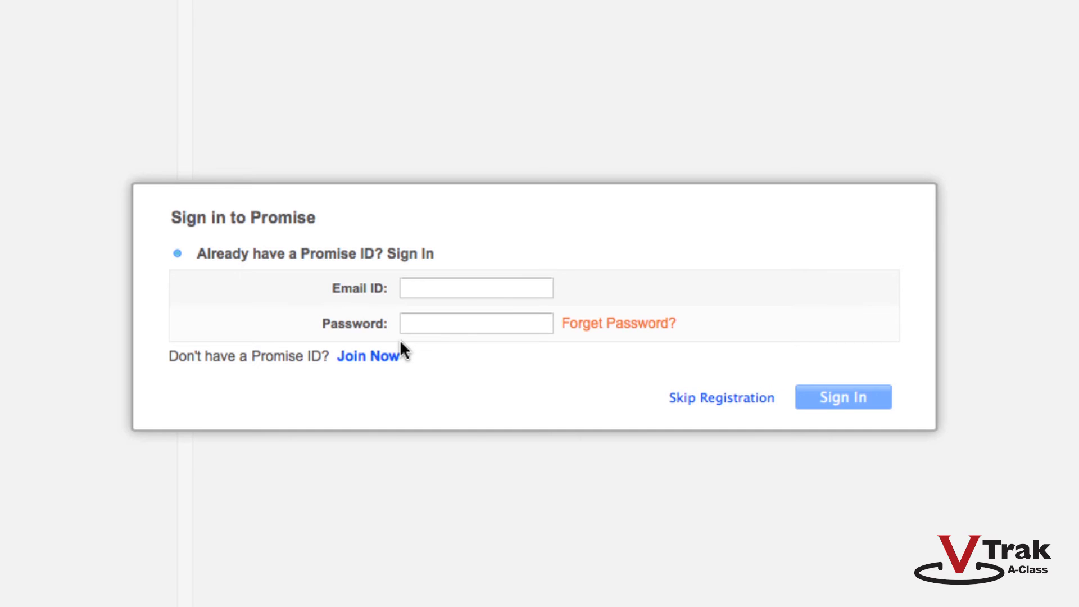
mouse_move(432, 353)
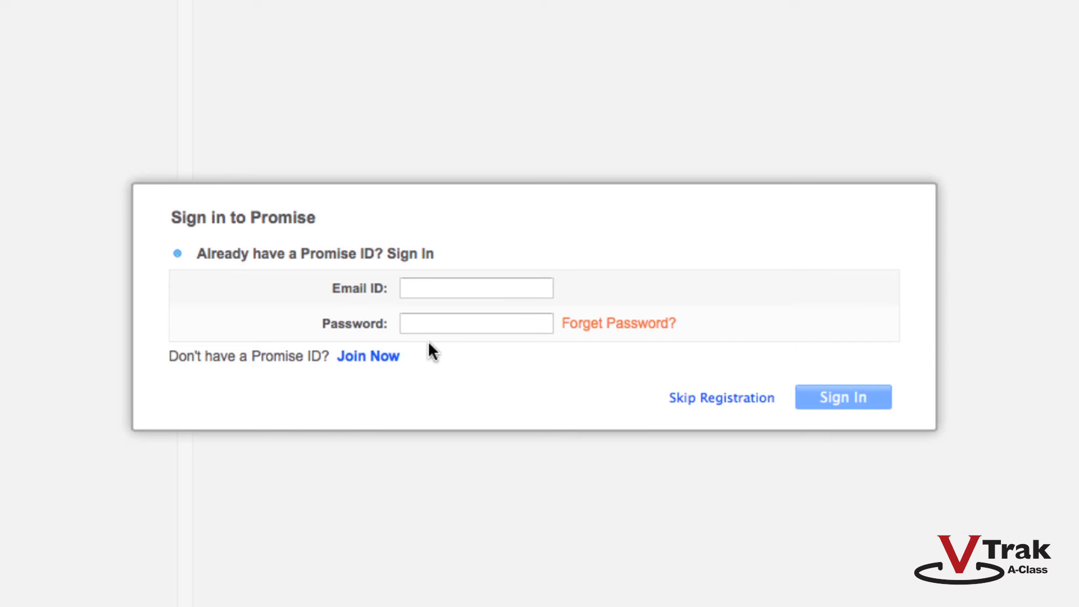
mouse_move(446, 346)
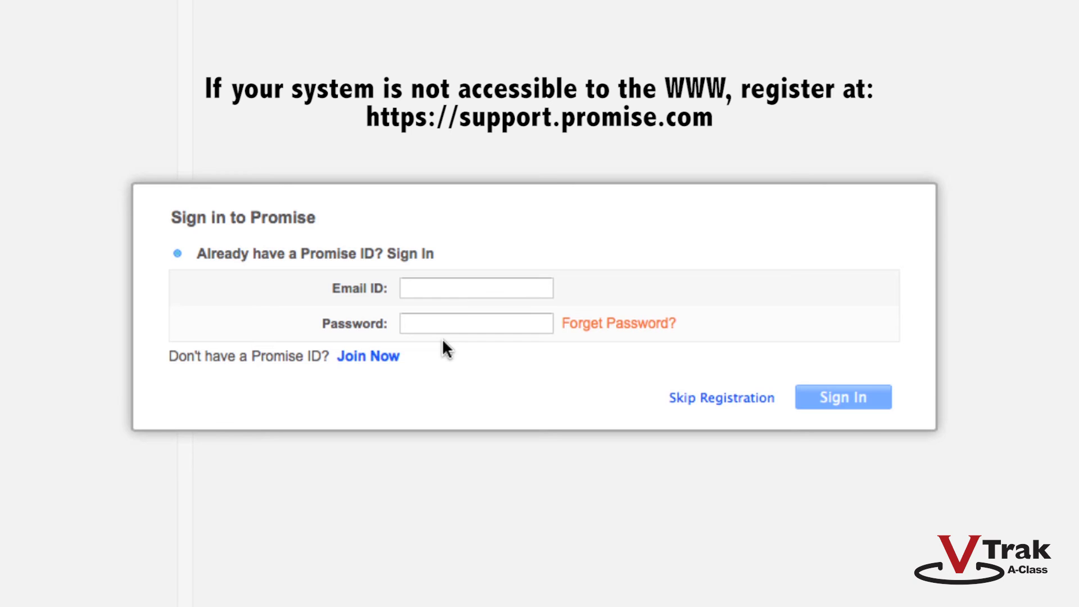
mouse_move(451, 356)
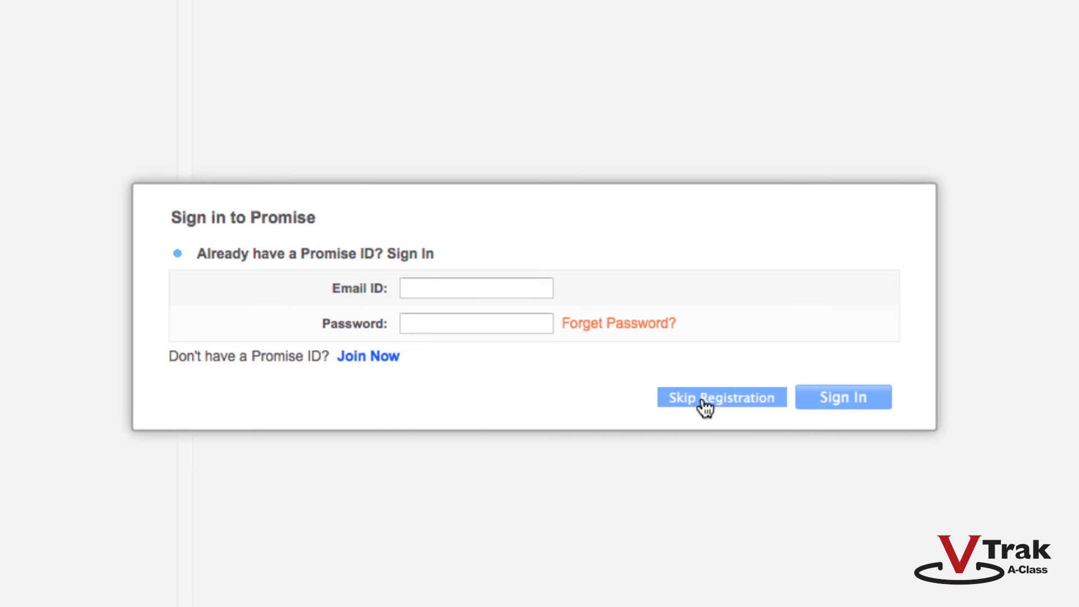
Skip registration, check NAS gateway health on the Dashboard, and view G1100NAS details
click(720, 397)
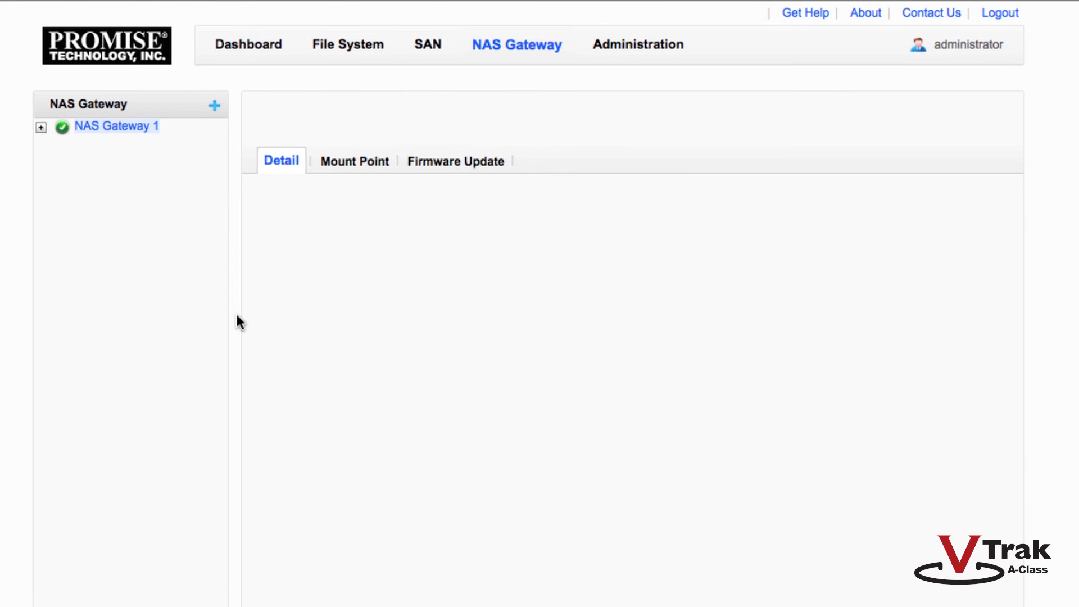
click(248, 44)
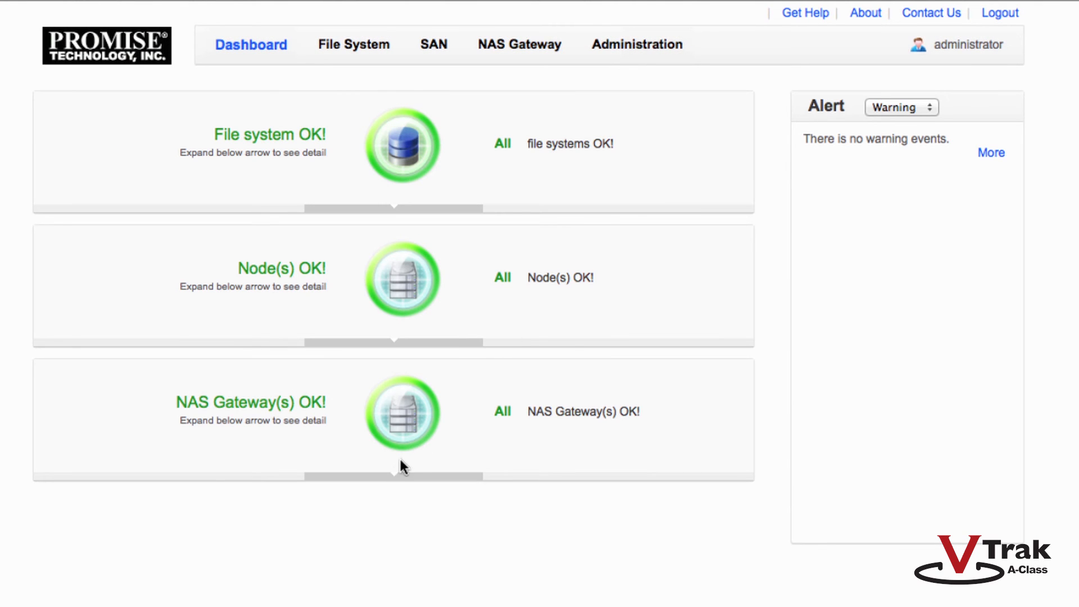
click(393, 476)
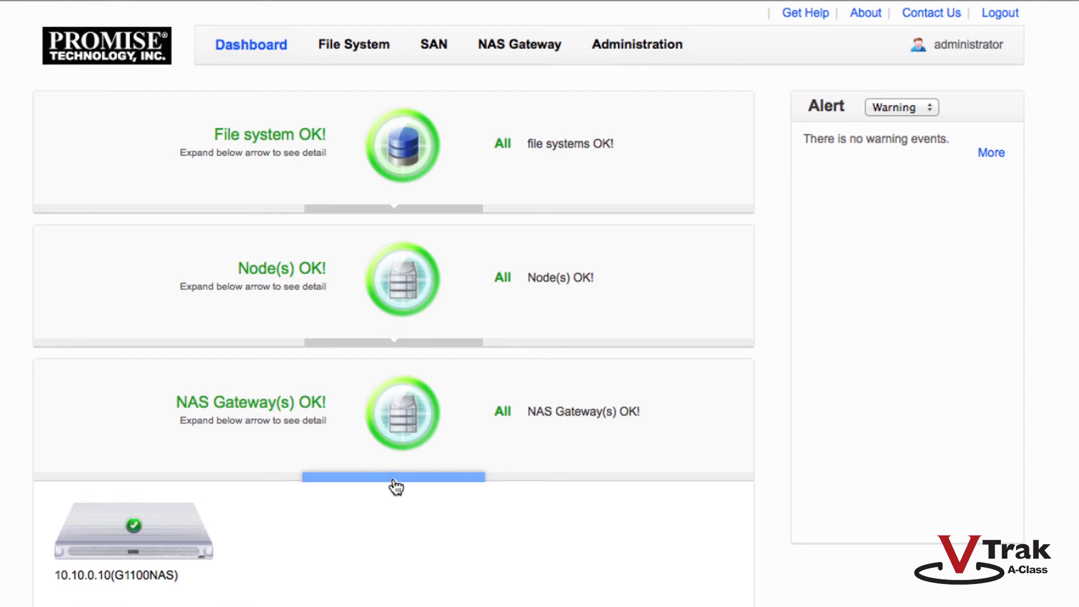
click(517, 43)
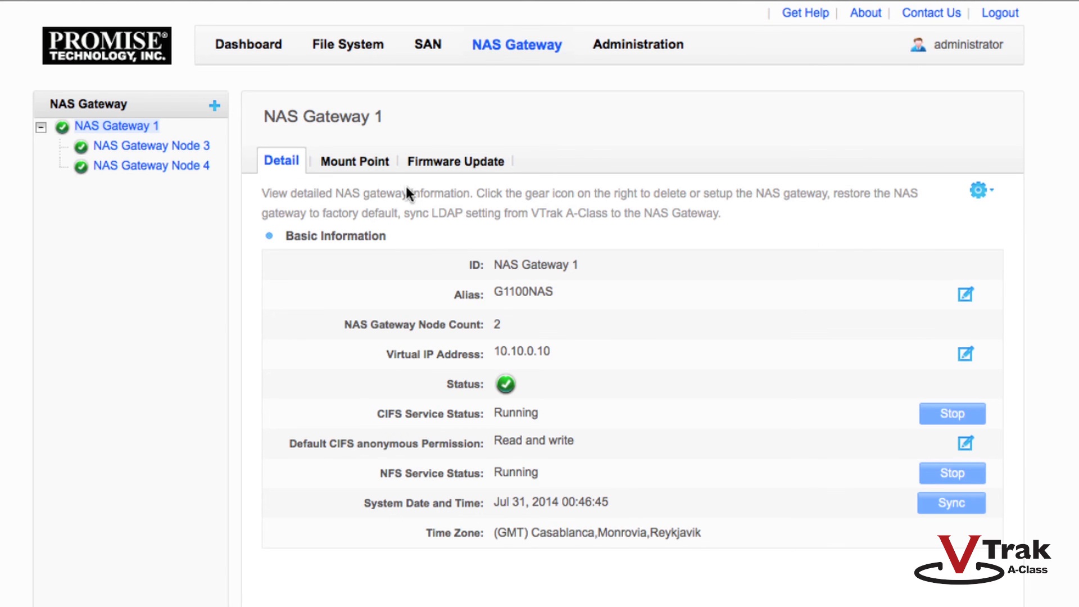
Open the CIFS Share setting for the /nasmnt/Promise mount point
click(355, 161)
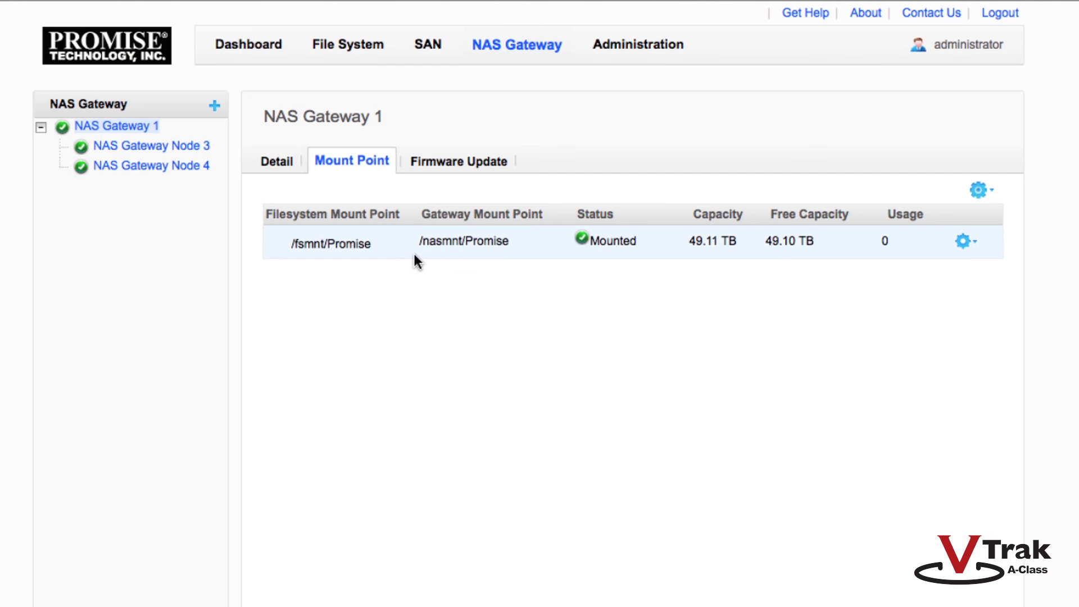
mouse_move(985, 247)
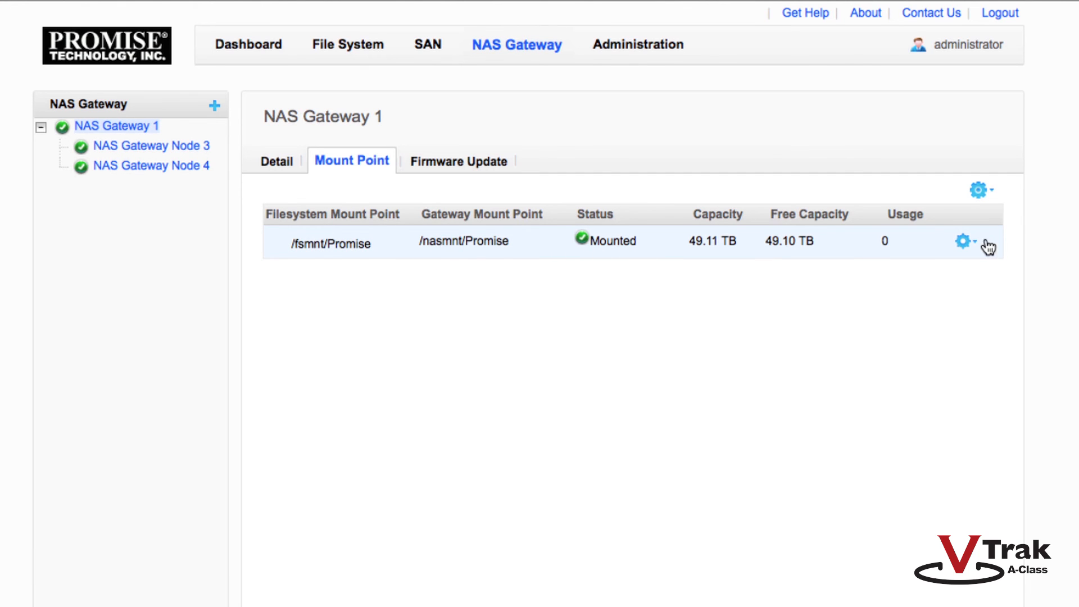
click(963, 241)
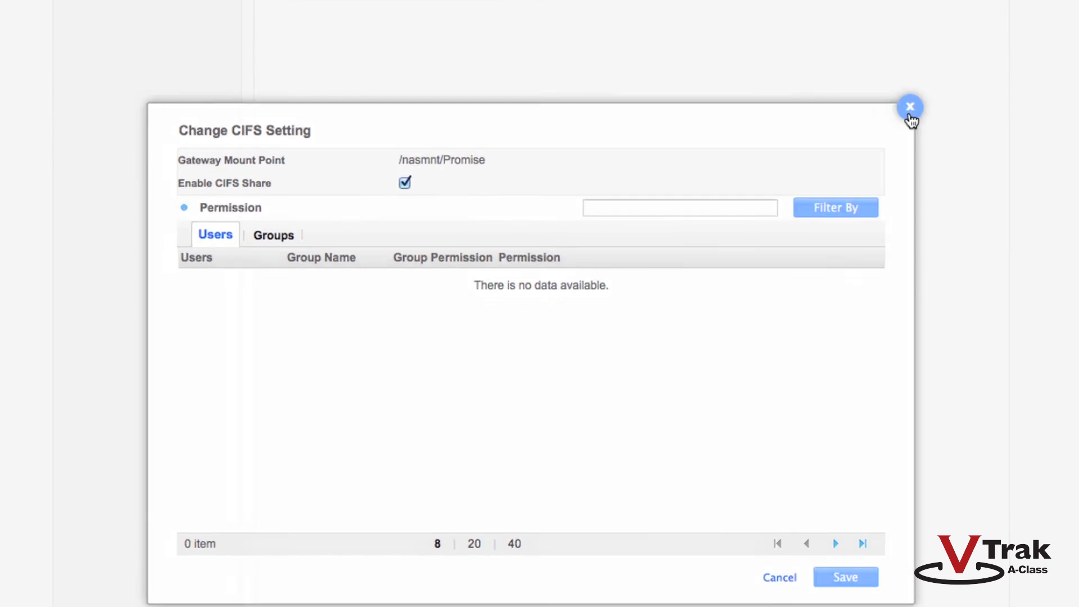
Close the CIFS dialog and open the mount point's NFS Share settings
click(910, 108)
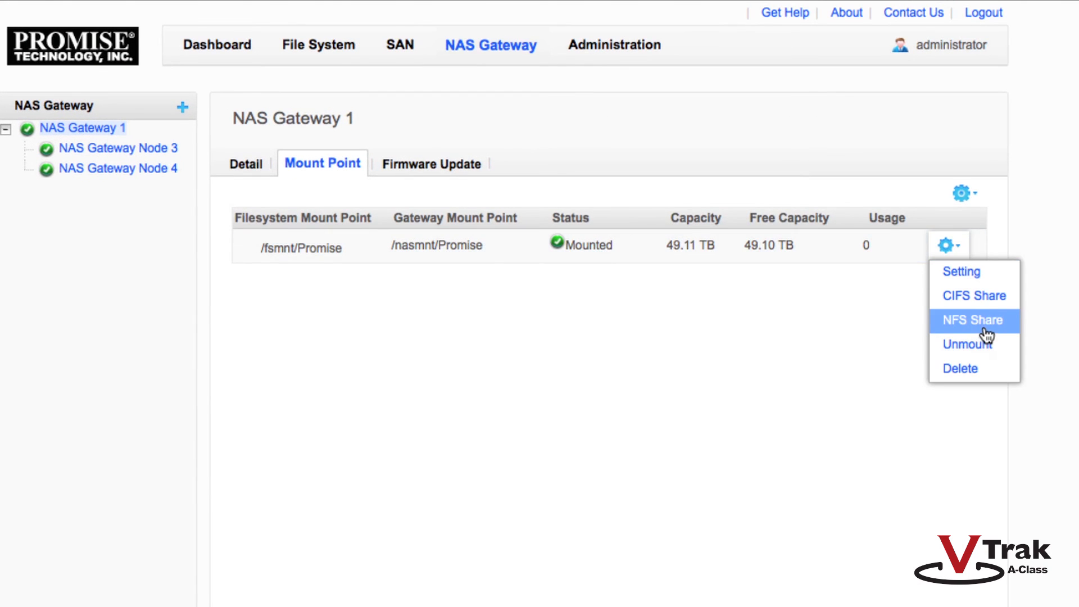
click(973, 319)
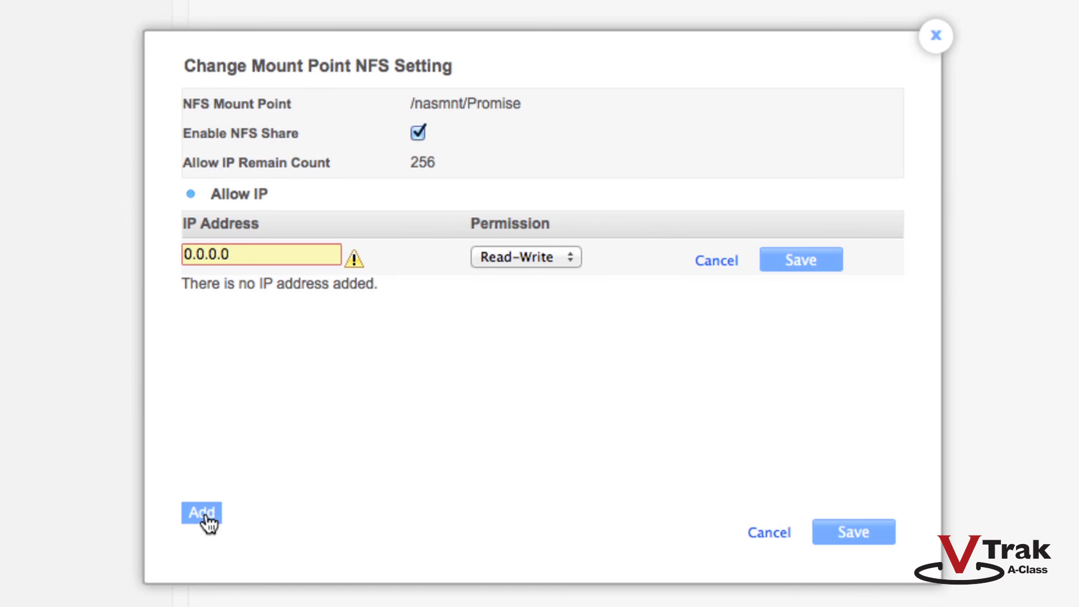
mouse_move(295, 308)
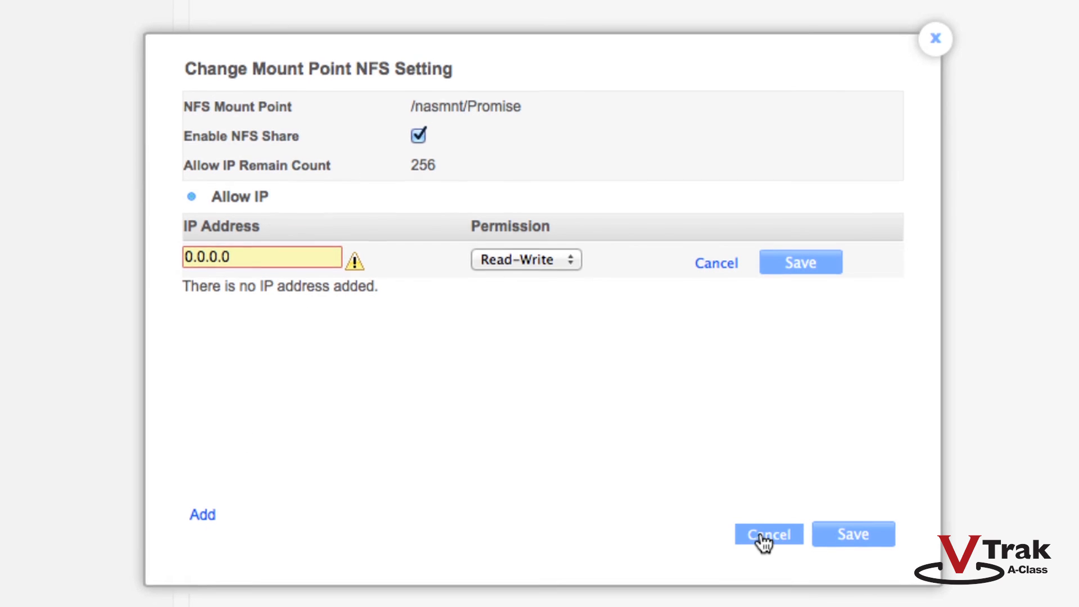
Cancel the Change Mount Point NFS Setting dialog without saving
click(767, 534)
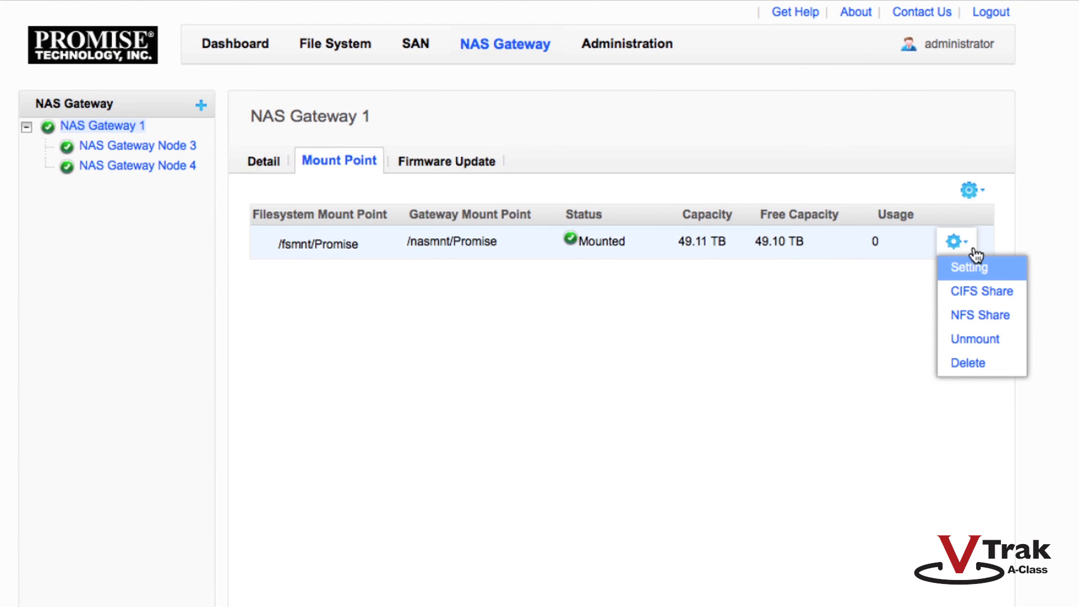
mouse_move(901, 372)
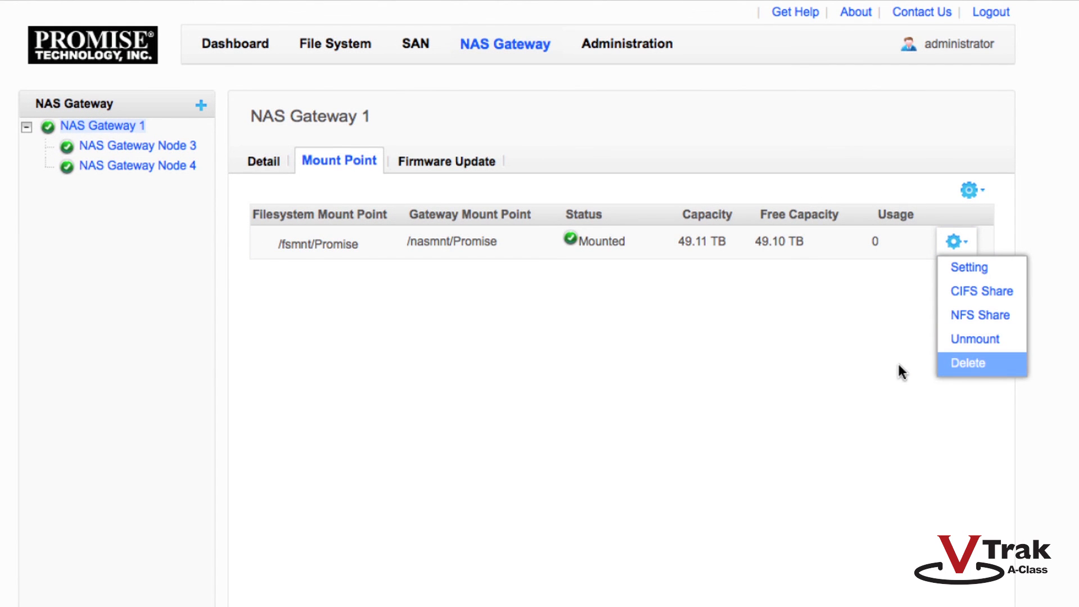
mouse_move(822, 378)
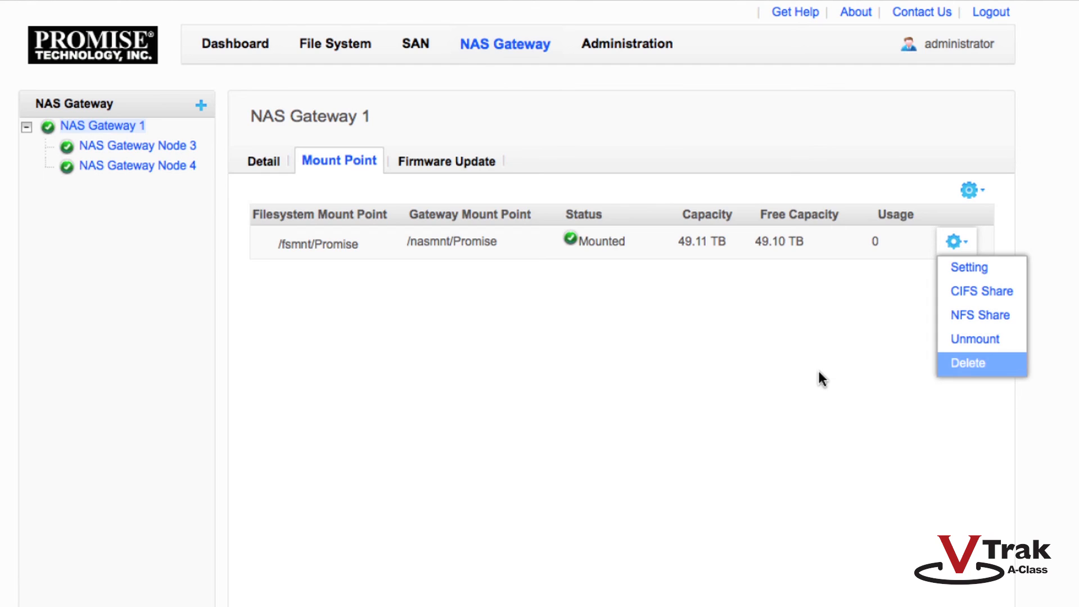